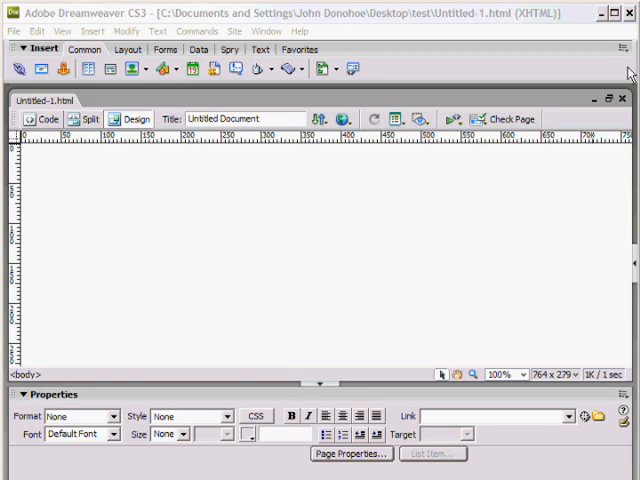
pyautogui.moveTo(476, 20)
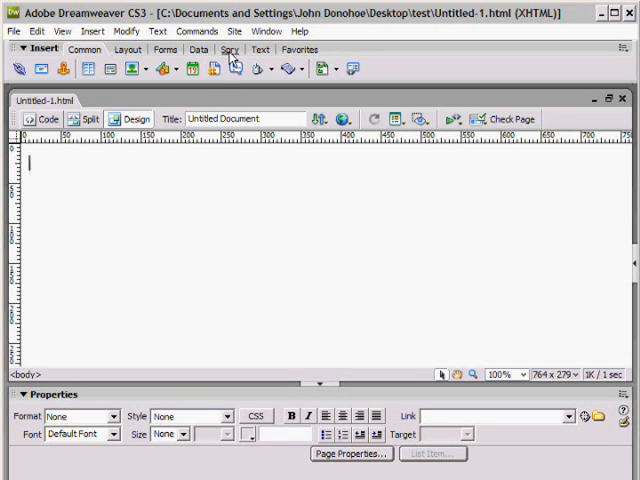
# Switch the Insert bar to the Spry widgets on the blank Untitled-1 page.
pyautogui.click(229, 50)
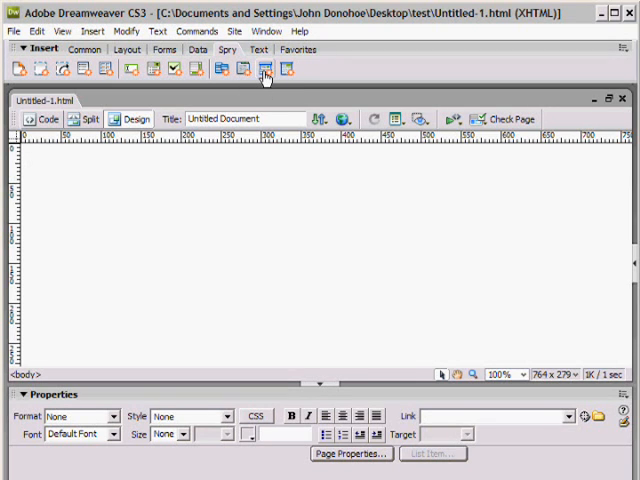
# Insert a Spry Accordion into the page and accept copying its dependent files.
pyautogui.click(36, 165)
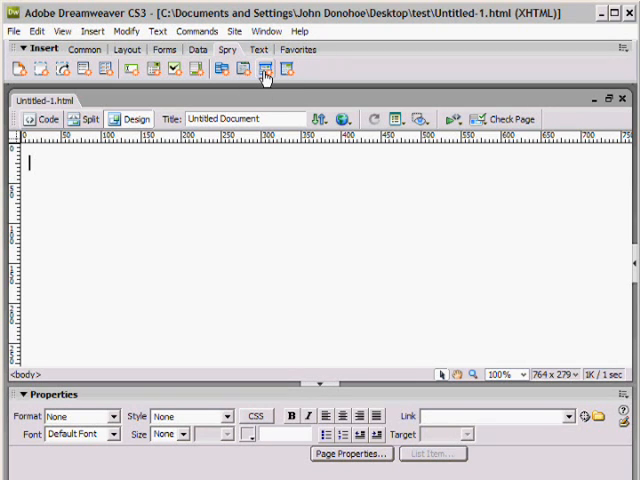
pyautogui.click(268, 69)
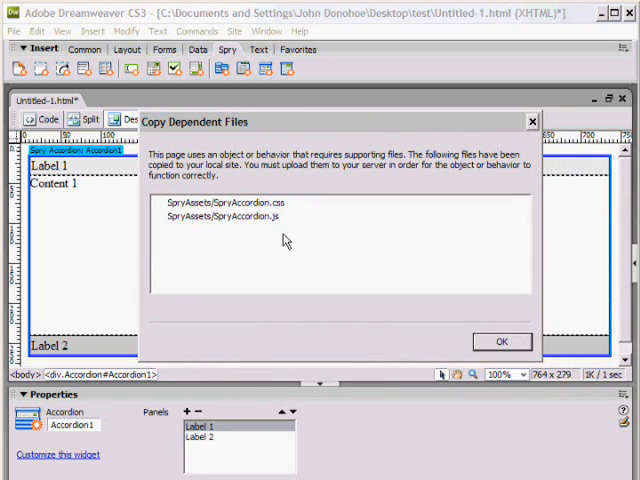
pyautogui.moveTo(413, 247)
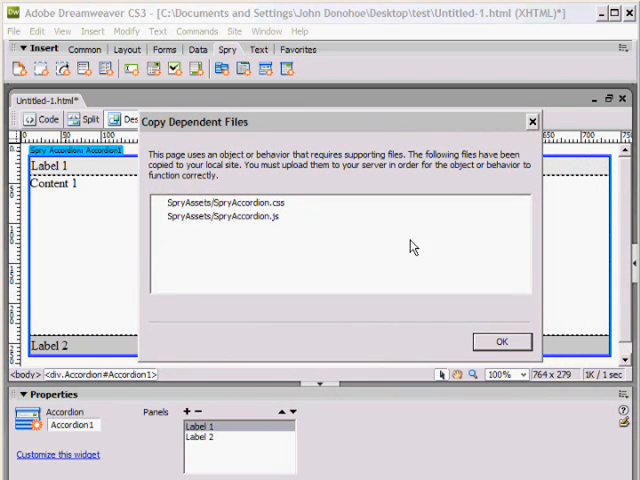
pyautogui.click(502, 341)
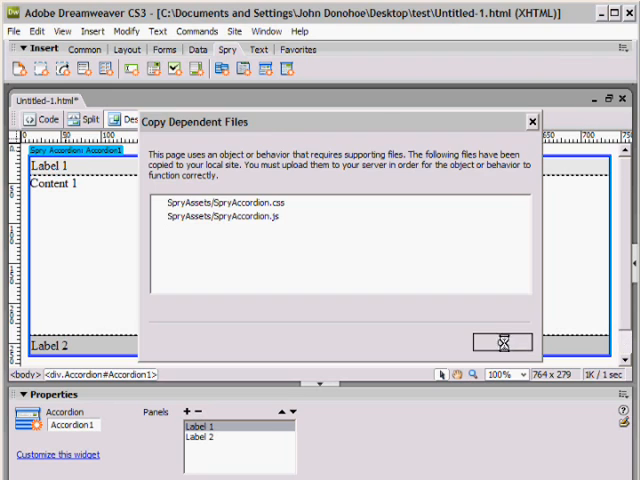
pyautogui.click(502, 341)
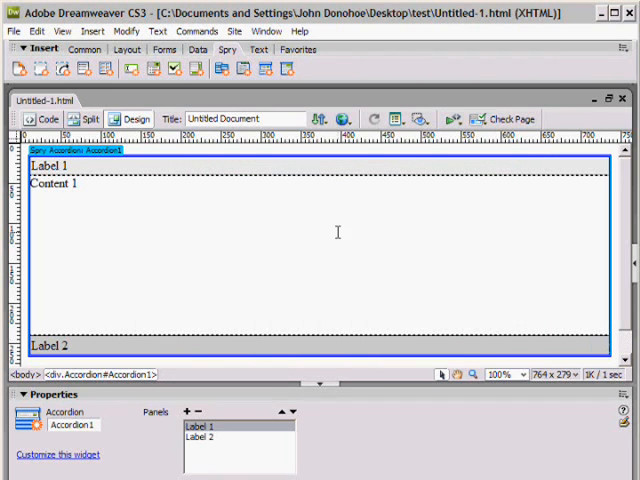
# Preview in Internet Explorer, allow blocked content, open Label 2, then close the browser.
pyautogui.click(14, 31)
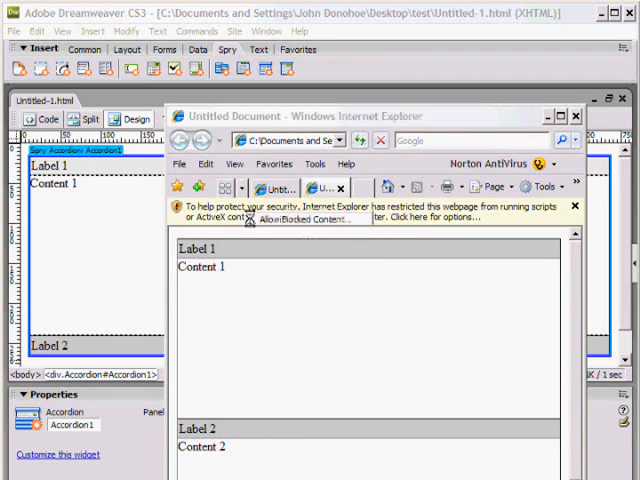
pyautogui.click(576, 204)
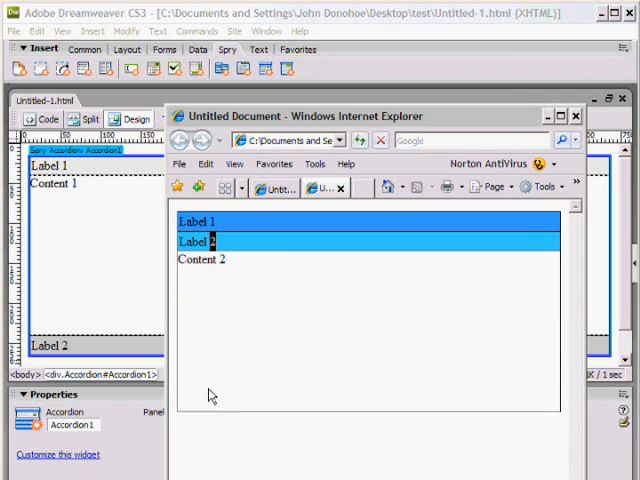
pyautogui.click(200, 222)
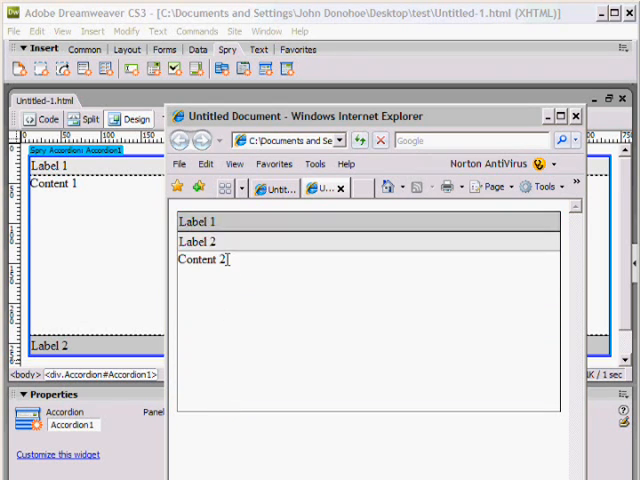
pyautogui.click(200, 221)
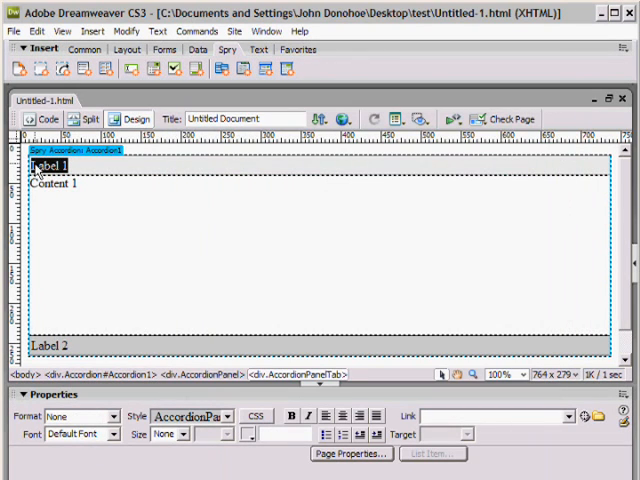
# Label the first accordion panel 'Question' with content 'What is my favorite color?'.
pyautogui.write('Q')
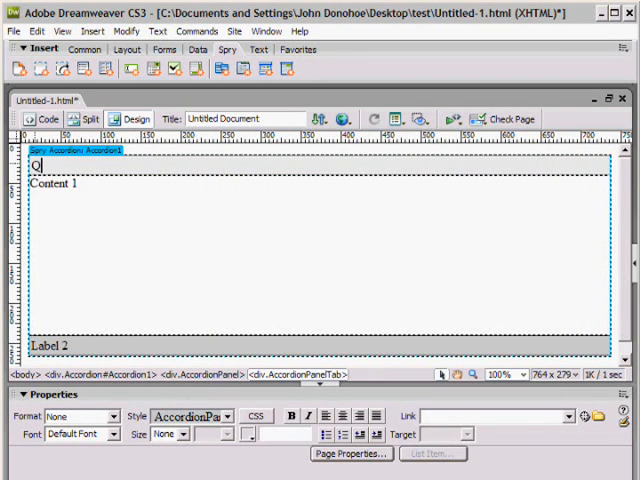
pyautogui.write('uestion')
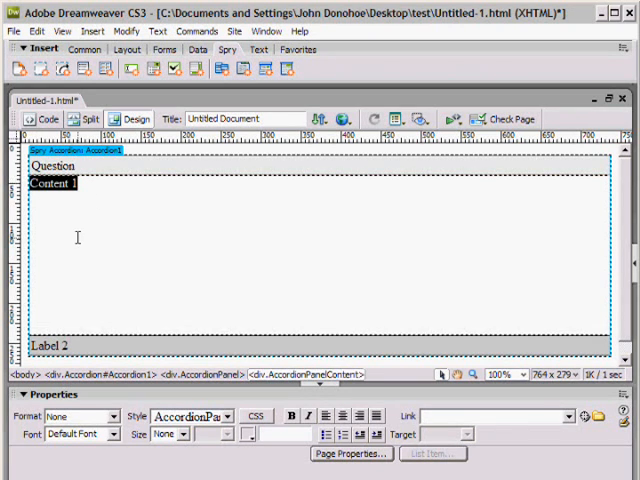
pyautogui.write('What')
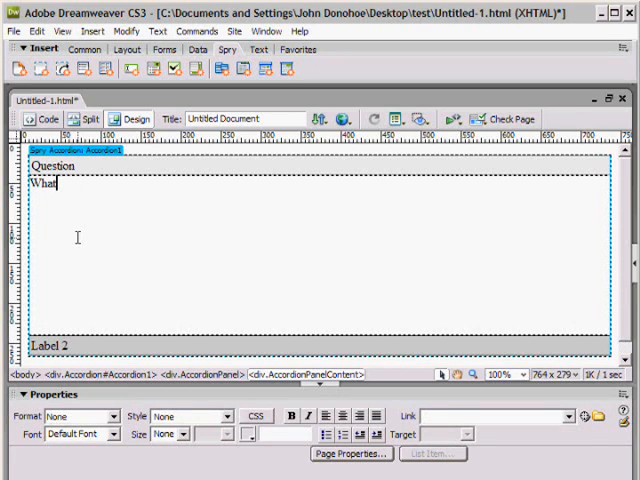
pyautogui.write('is my')
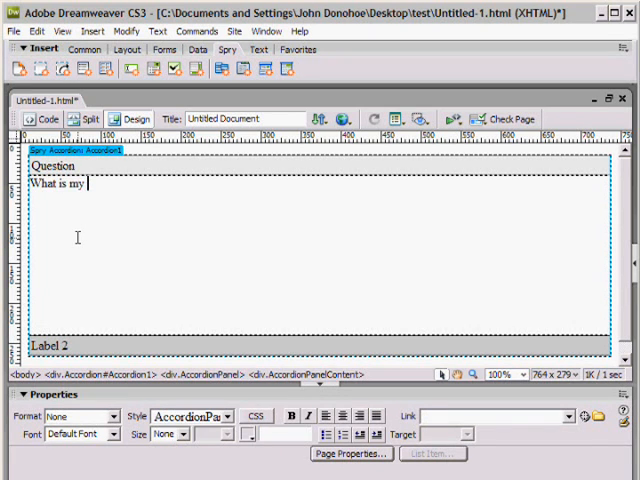
pyautogui.write('favorite')
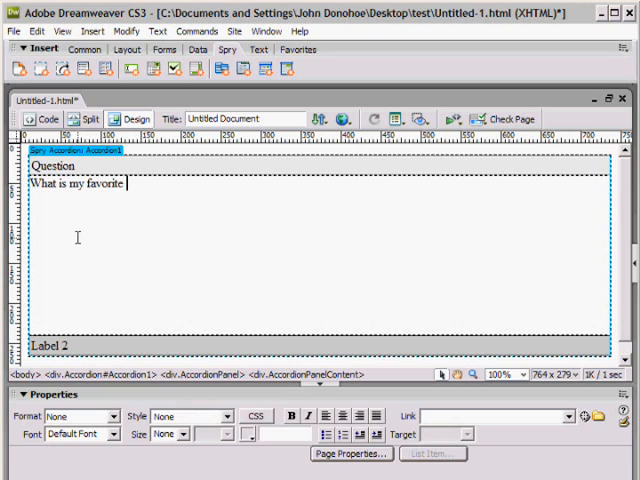
pyautogui.write('color?')
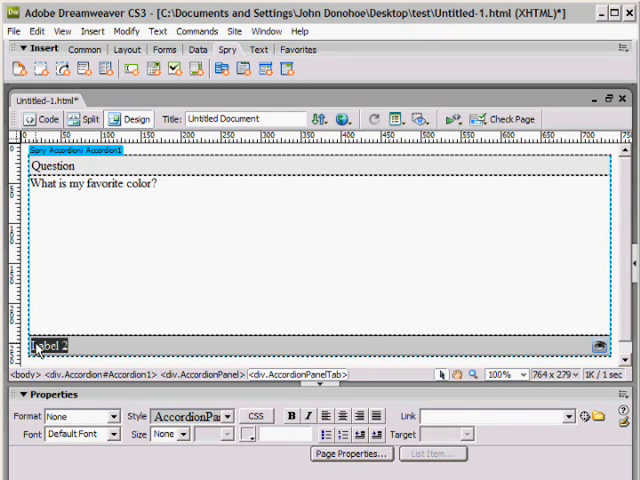
# Rename the second panel 'Answer: Red' and set its content to 'Incorrect'.
pyautogui.write('Answ')
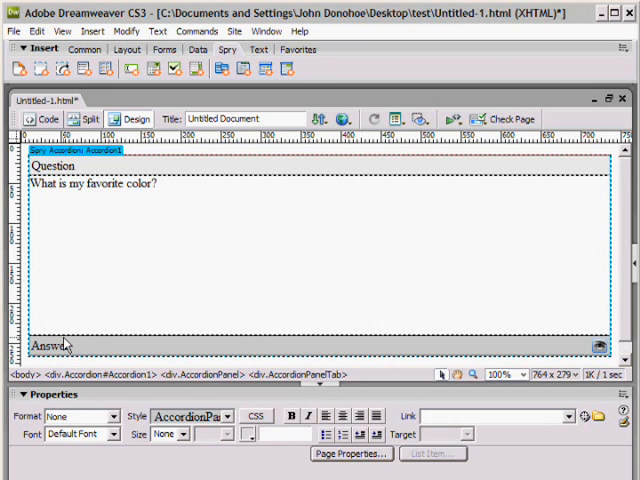
pyautogui.write('Red')
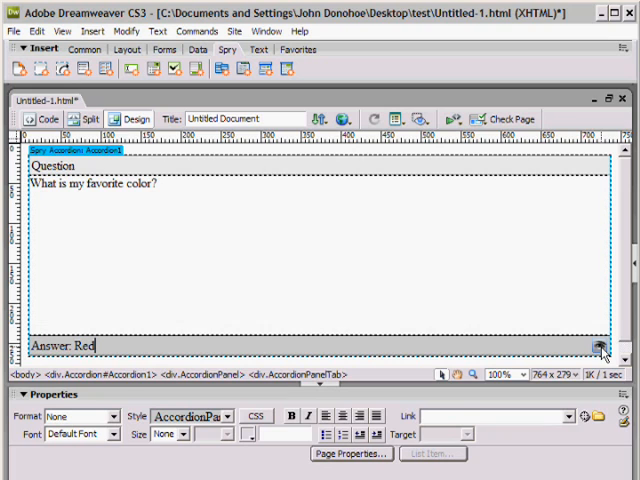
pyautogui.click(596, 349)
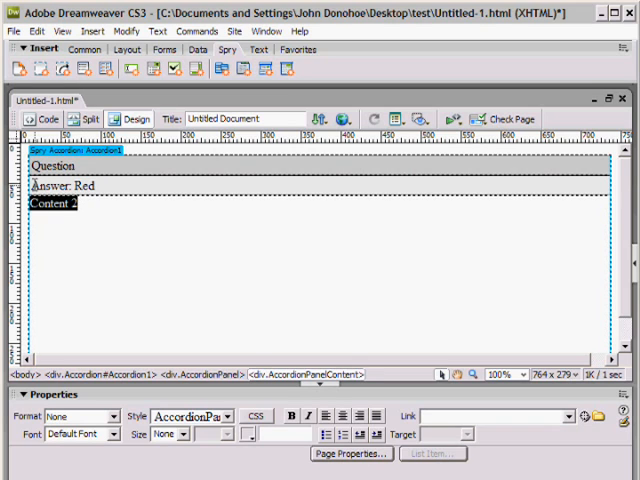
pyautogui.write('Incorrect')
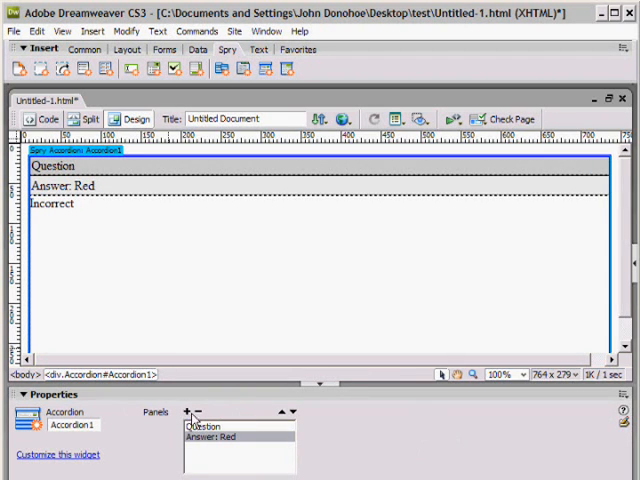
# Add two panels and make the third 'Answer: Yellow' with content 'Incorrect'.
pyautogui.click(186, 411)
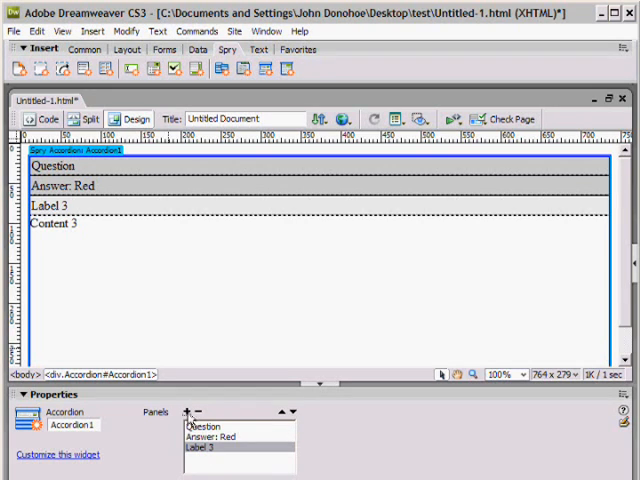
pyautogui.click(184, 413)
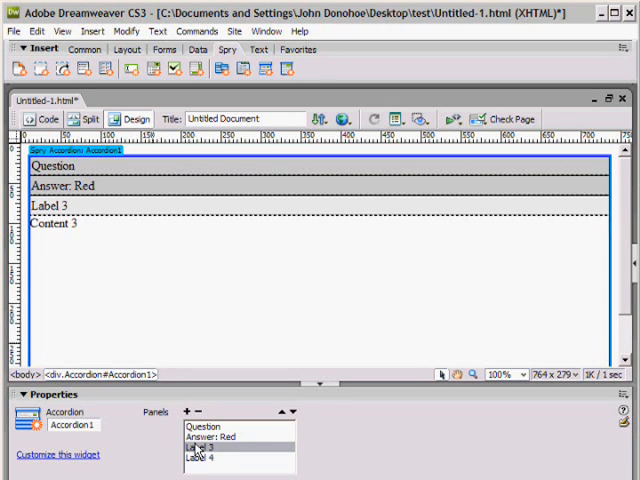
pyautogui.click(55, 207)
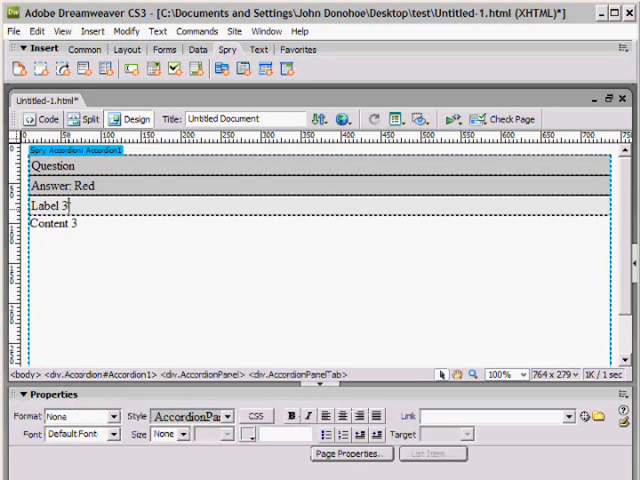
pyautogui.write('A')
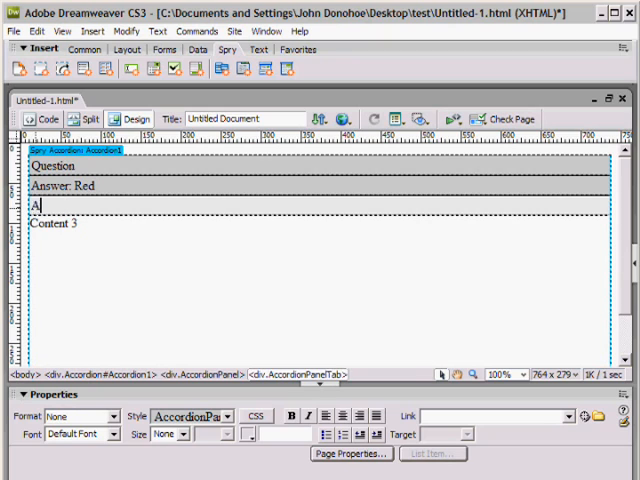
pyautogui.write('ns')
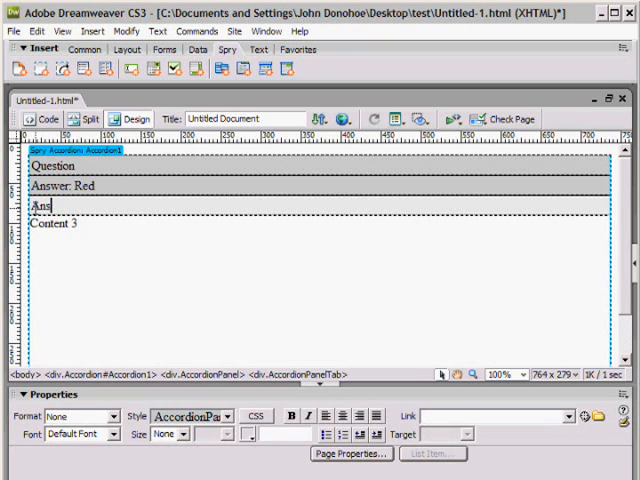
pyautogui.write('wer')
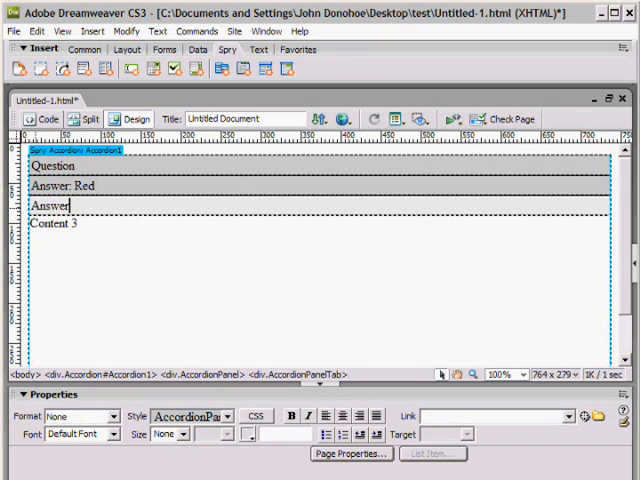
pyautogui.write('Ye')
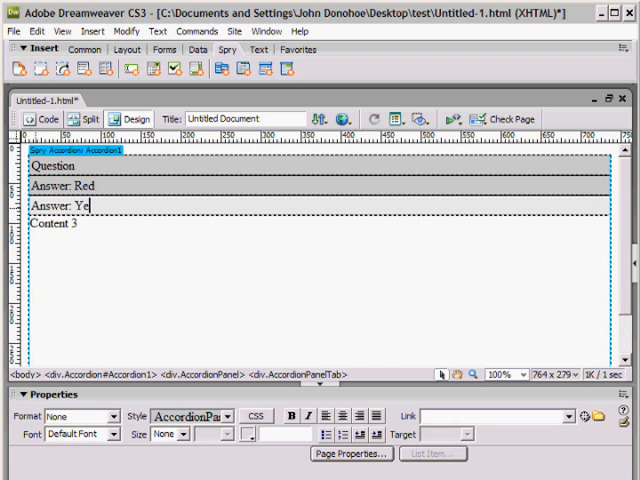
pyautogui.write('llow')
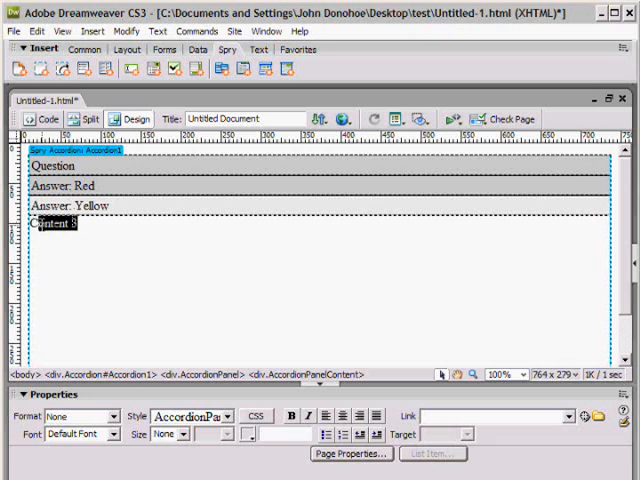
pyautogui.write('Incorr')
pyautogui.write('A')
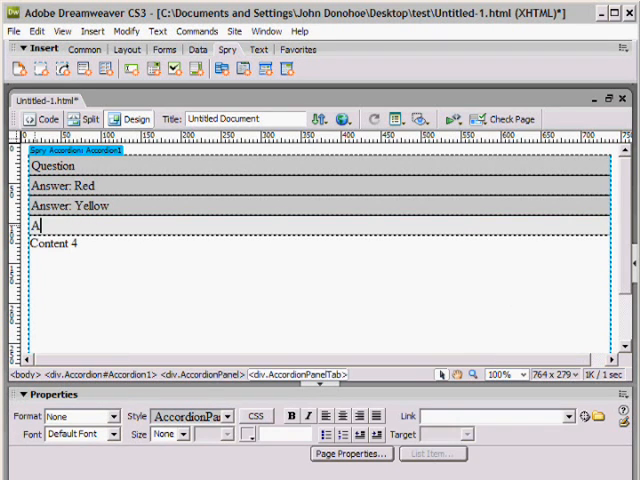
# Make the fourth panel 'Answer: Green' with content 'Yay! Correct!'.
pyautogui.write('nswer:')
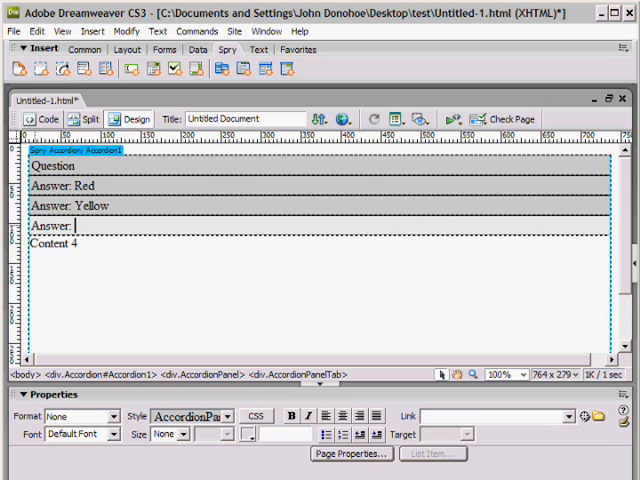
pyautogui.write('Green')
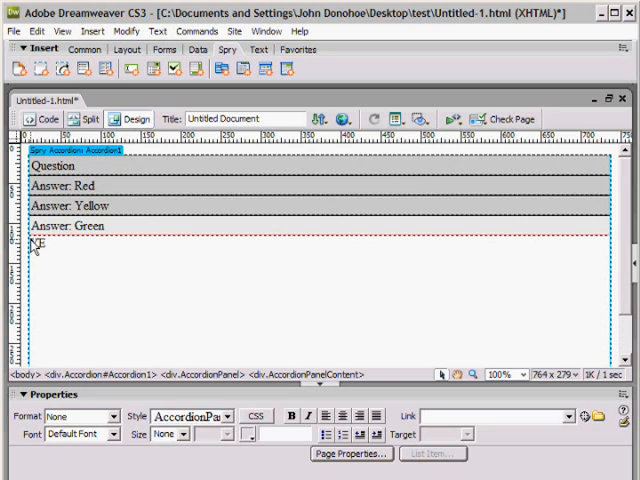
pyautogui.write('Ey! Correct!')
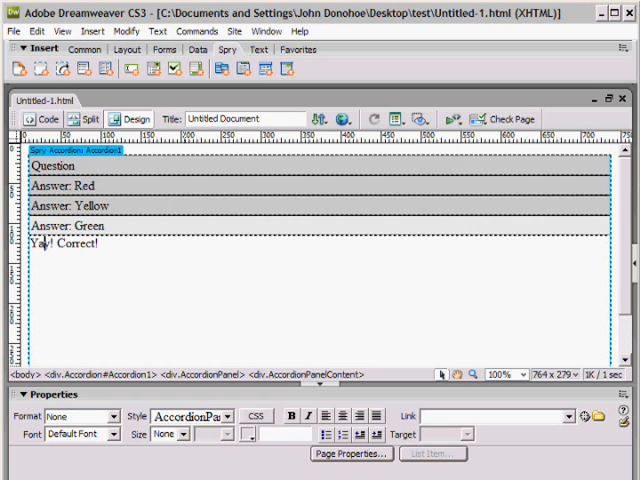
# Preview the quiz in Internet Explorer and open the 'Answer: Red' panel showing 'Incorrect'.
pyautogui.click(13, 31)
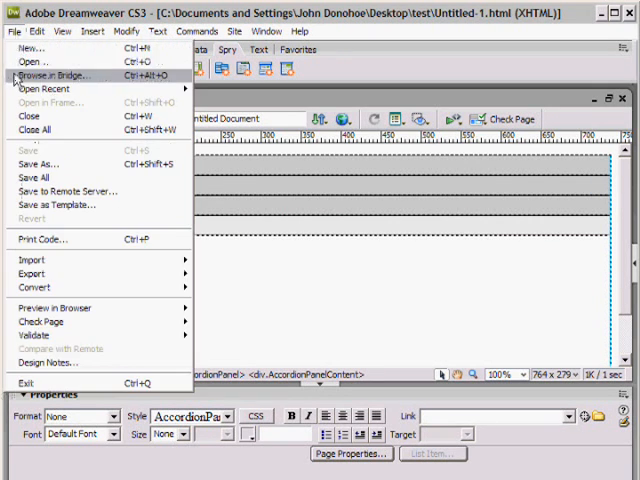
pyautogui.click(51, 307)
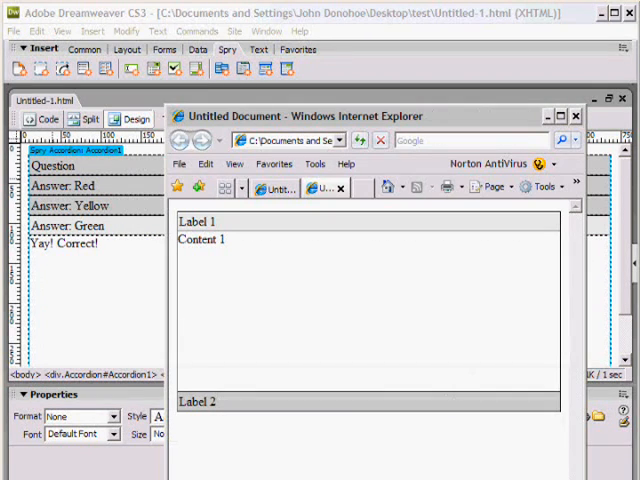
pyautogui.click(363, 140)
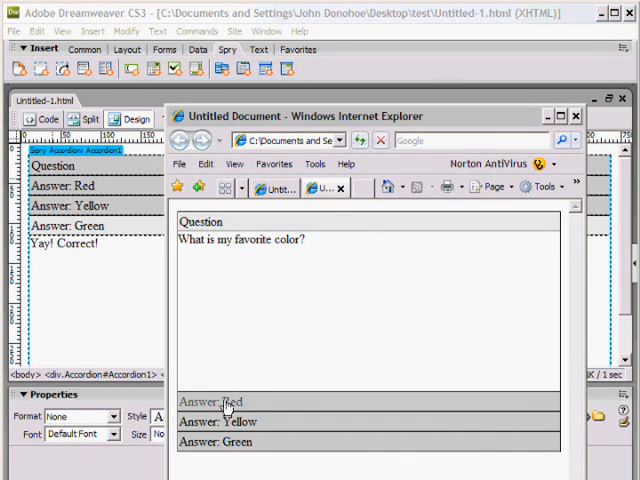
pyautogui.click(225, 402)
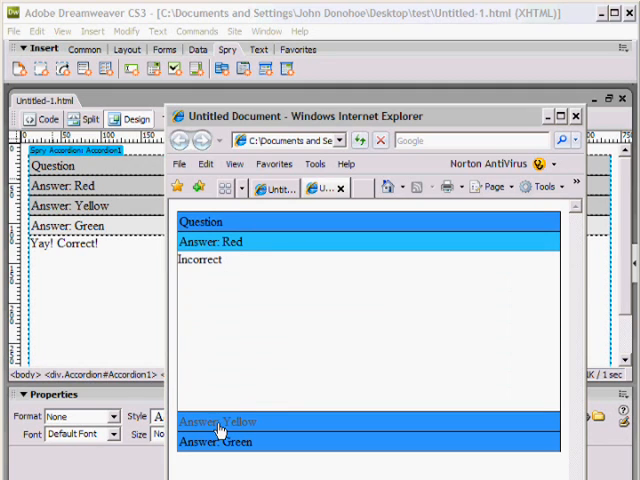